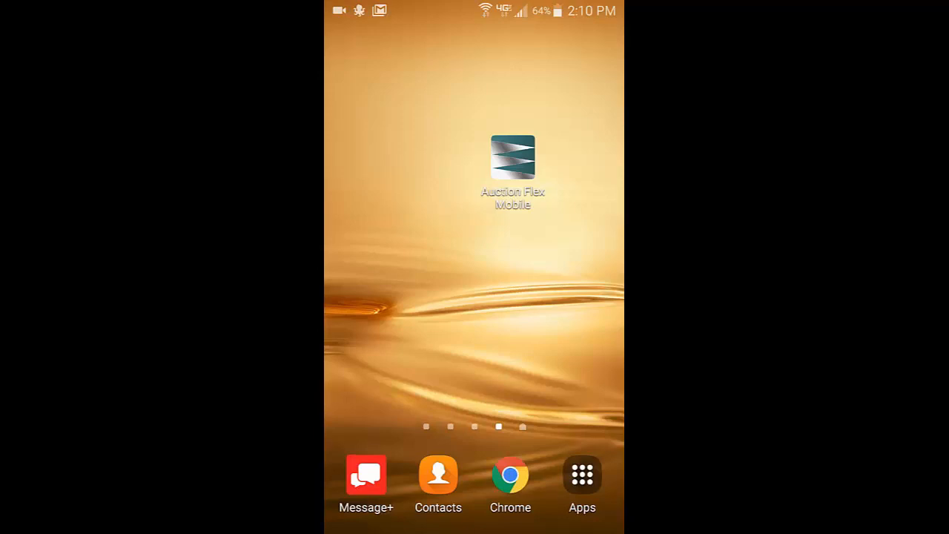
- Launch the app, open auction 53 (Auction Flex Easy Cataloging), and start Fast Lot entry
{"action": "left_click", "coordinate": [511, 158]}
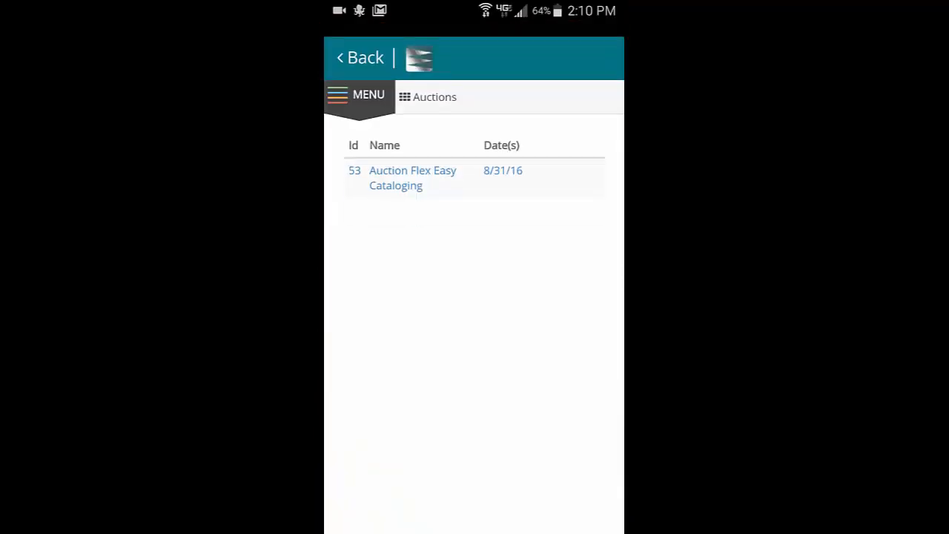
{"action": "left_click", "coordinate": [412, 178]}
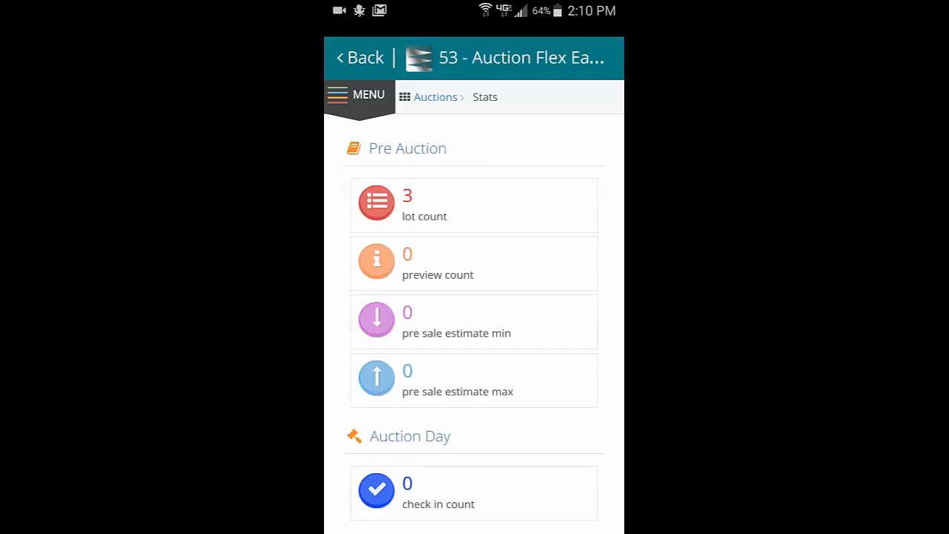
{"action": "left_click", "coordinate": [359, 94]}
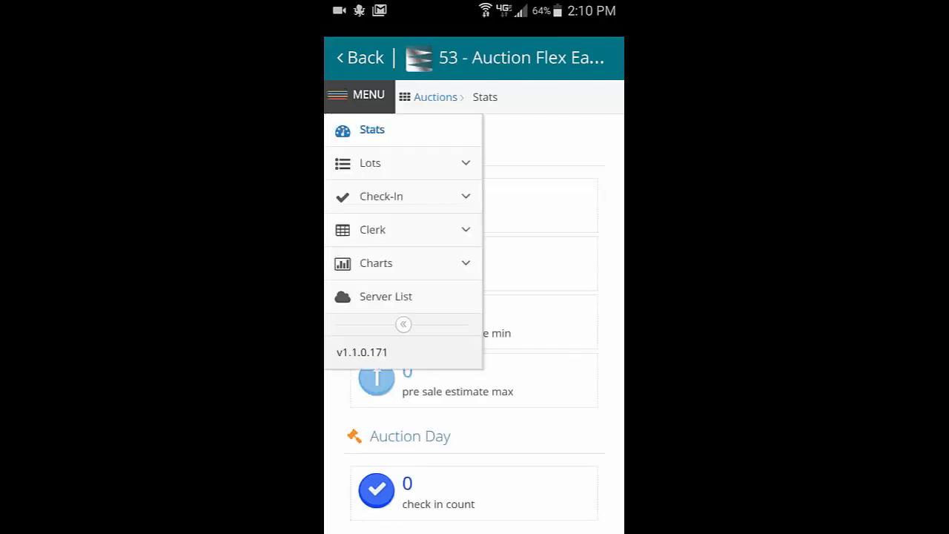
{"action": "left_click", "coordinate": [370, 162]}
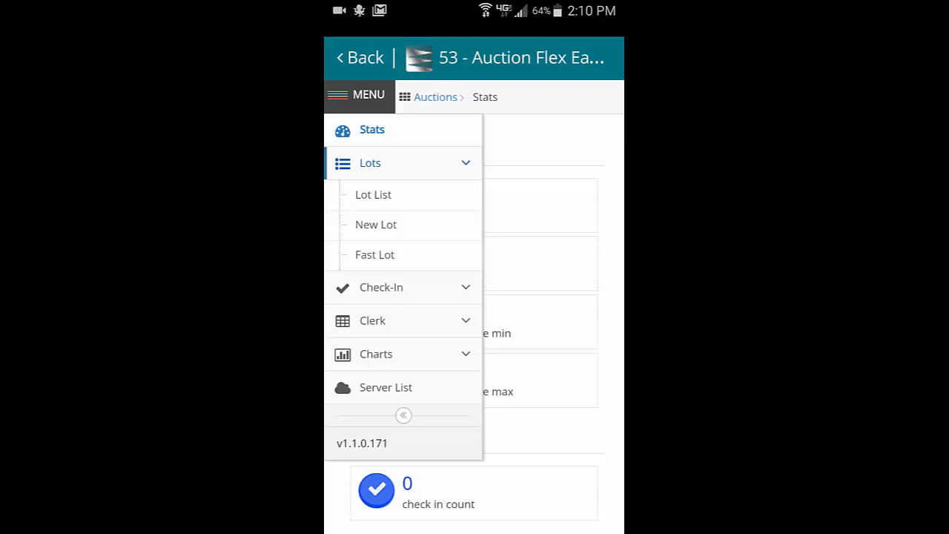
{"action": "left_click", "coordinate": [374, 254]}
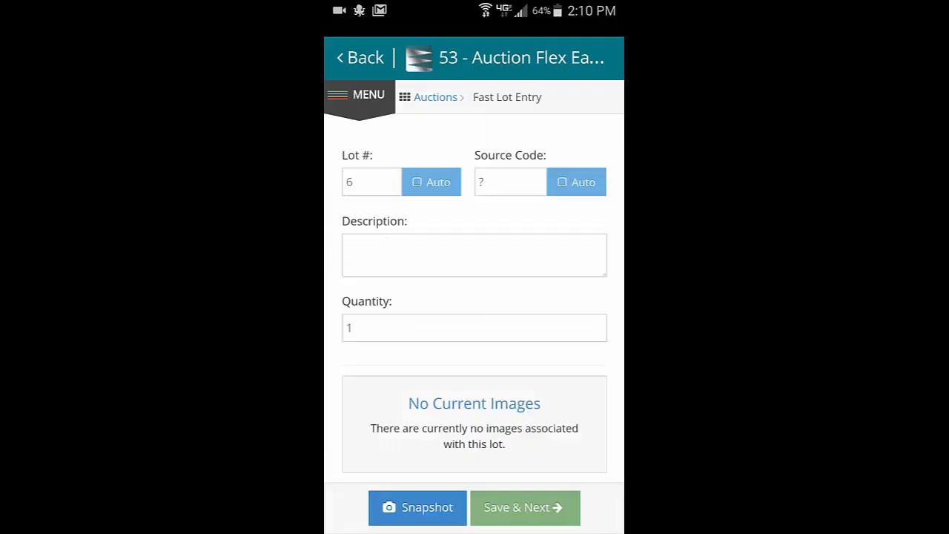
- Describe lot 6 as 'Old apple pealer', attach two peeler photos, and save to lot 7
{"action": "left_click", "coordinate": [473, 254]}
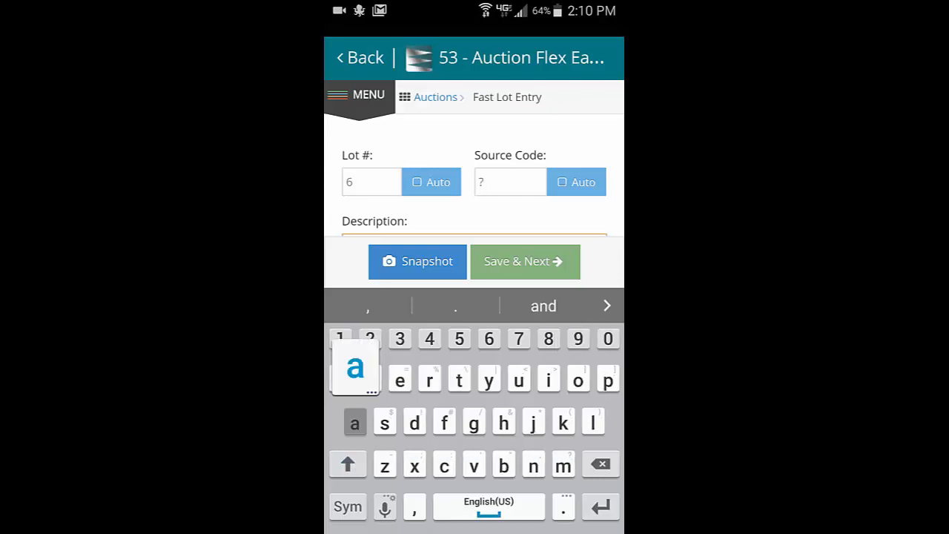
{"action": "left_click", "coordinate": [355, 422]}
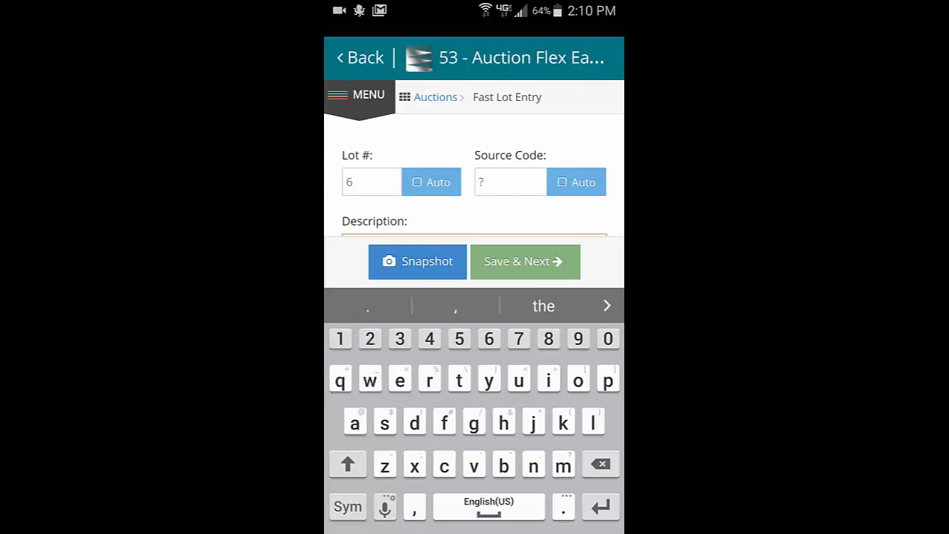
{"action": "left_click", "coordinate": [416, 261]}
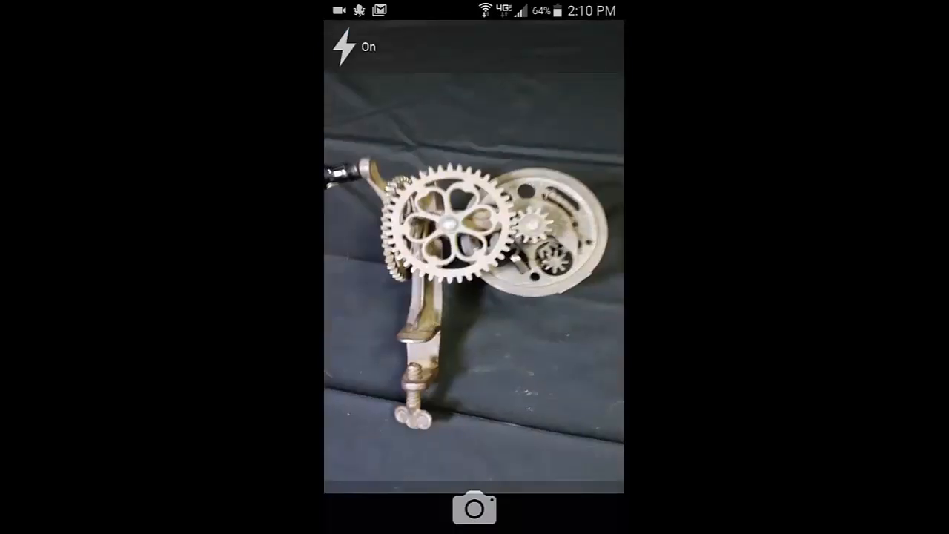
{"action": "left_click", "coordinate": [474, 508]}
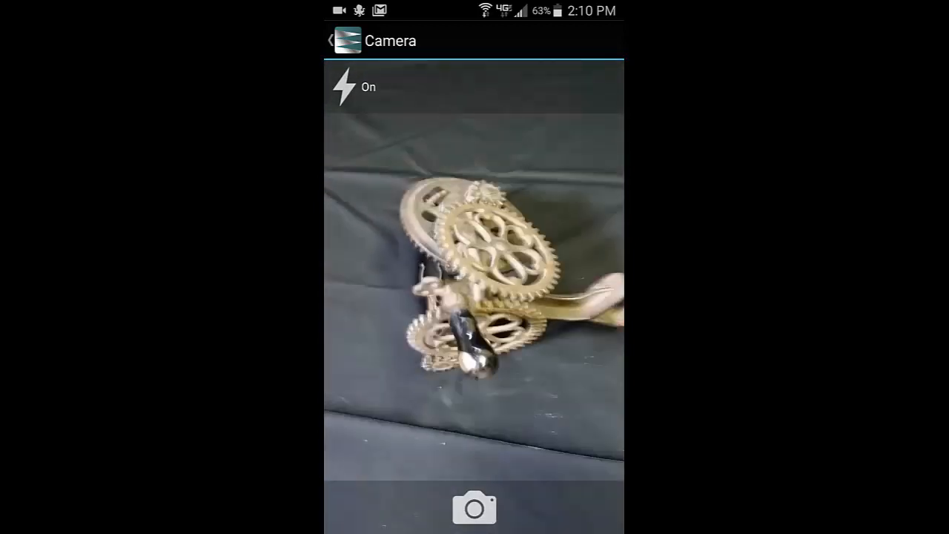
{"action": "left_click", "coordinate": [474, 508]}
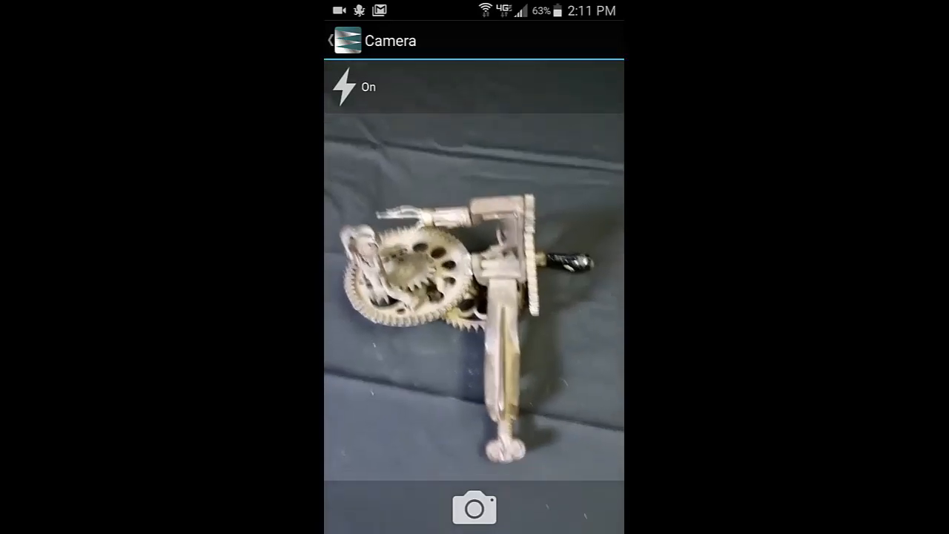
{"action": "left_click", "coordinate": [474, 507]}
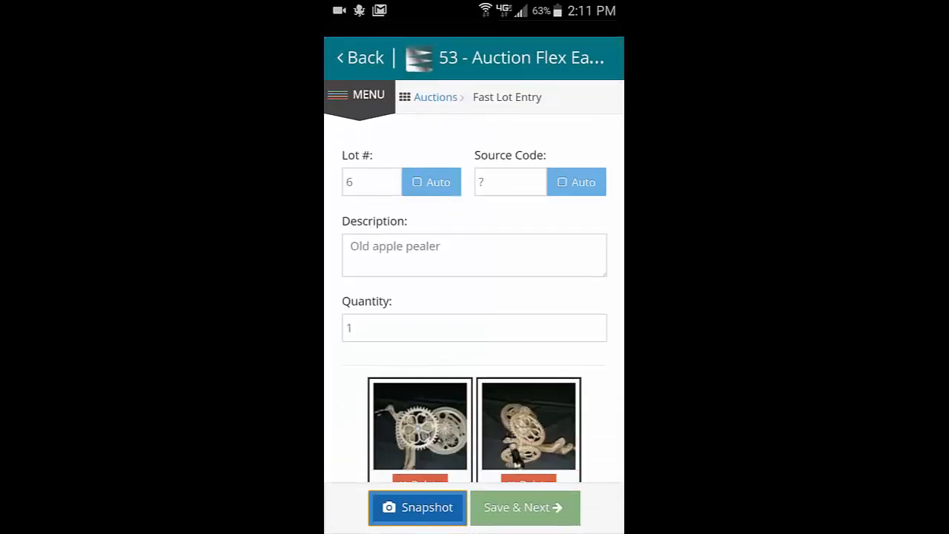
{"action": "left_click", "coordinate": [524, 507]}
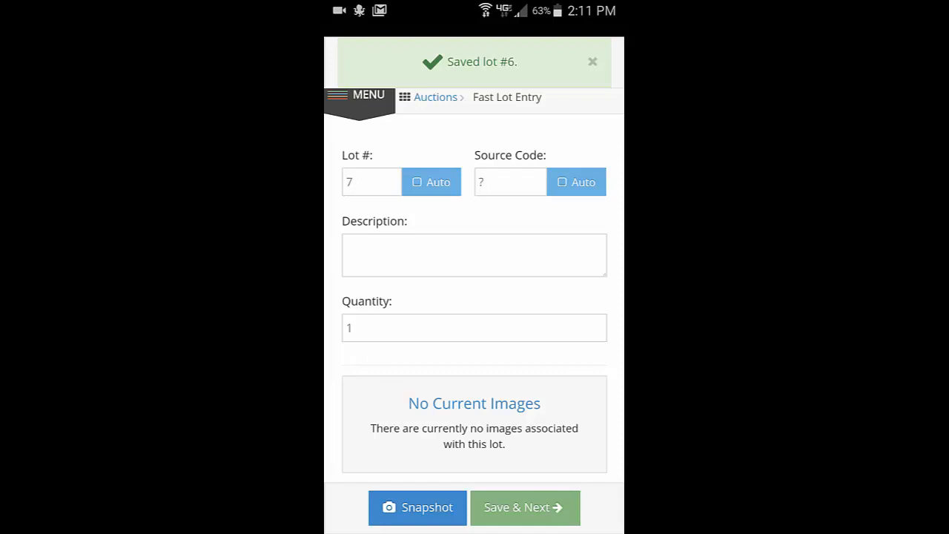
- Describe lot 7 as 'Antique powder horn', attach two horn photos, and save to lot 8
{"action": "left_click", "coordinate": [474, 254]}
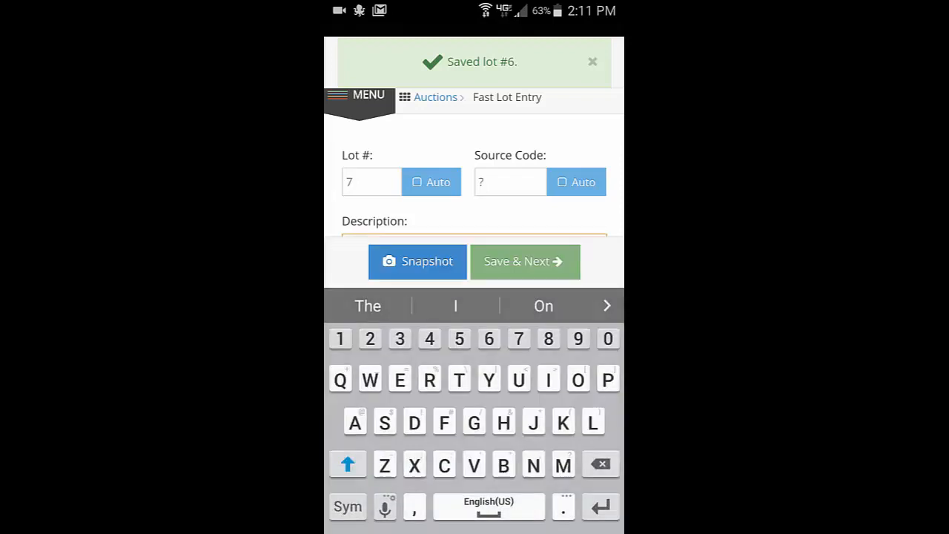
{"action": "left_click", "coordinate": [347, 465]}
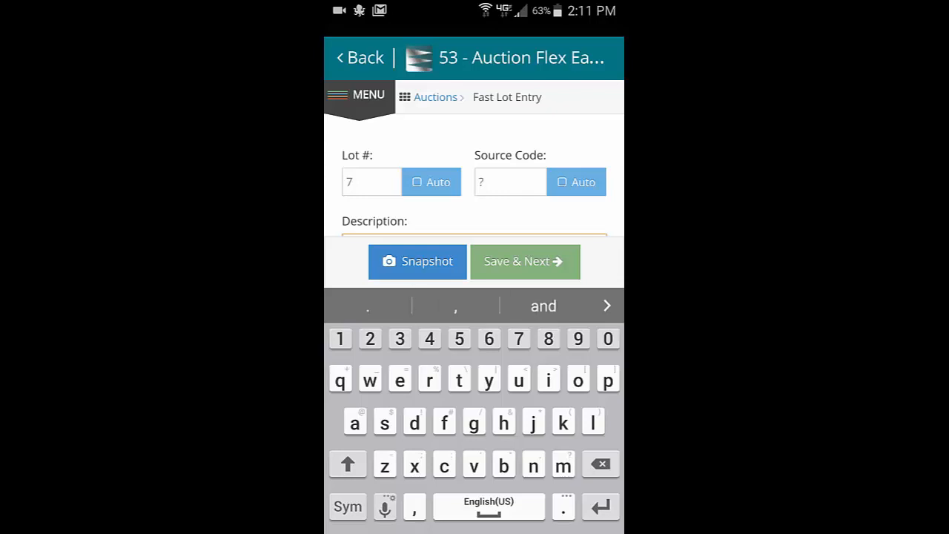
{"action": "left_click", "coordinate": [417, 261]}
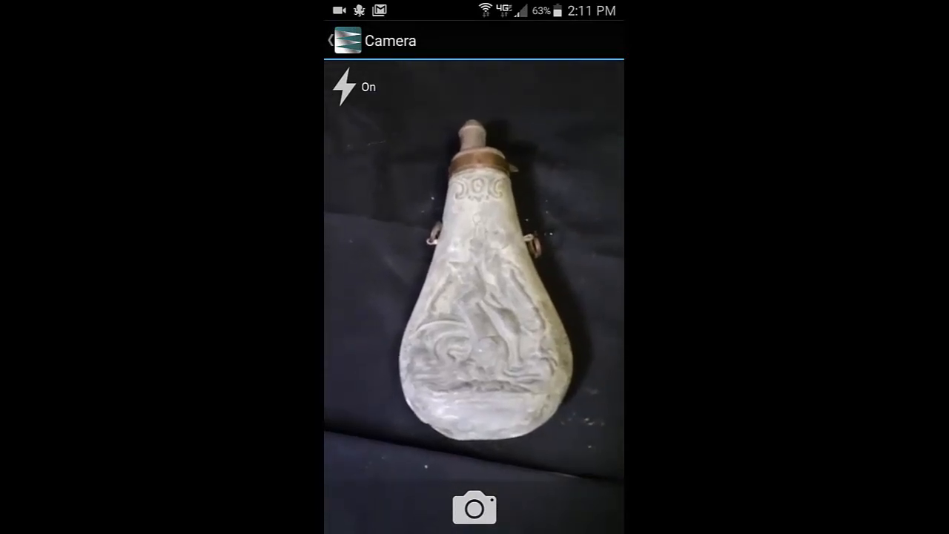
{"action": "left_click", "coordinate": [474, 508]}
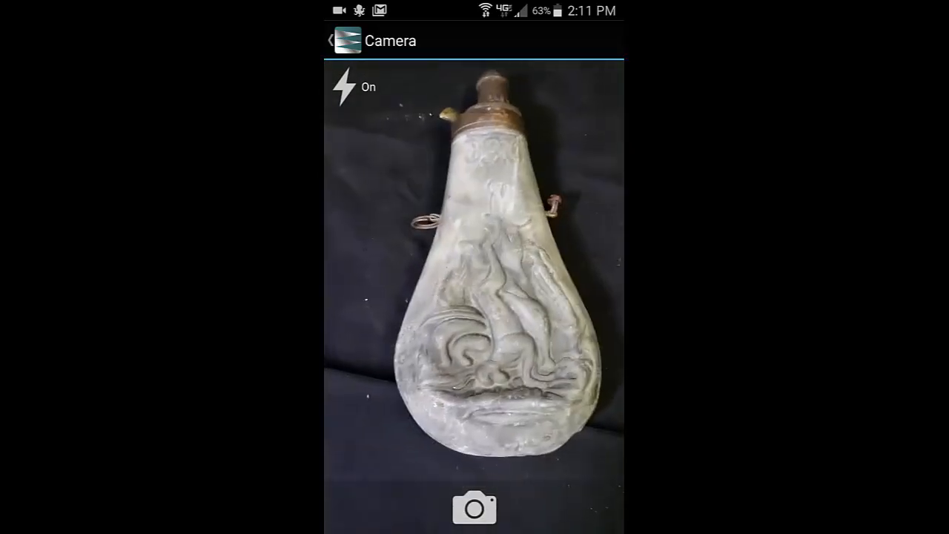
{"action": "left_click", "coordinate": [474, 508]}
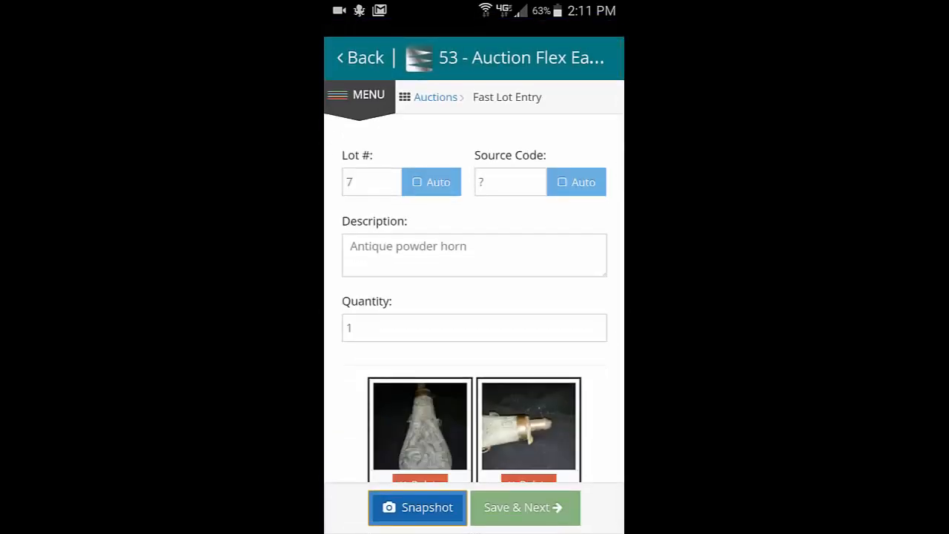
{"action": "left_click", "coordinate": [524, 507]}
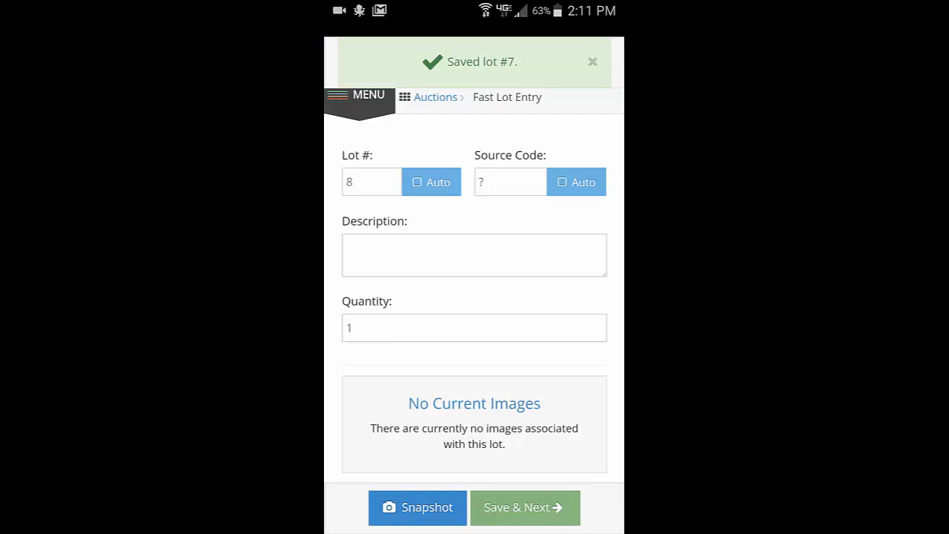
- Enter 'Lionel train engine' for lot 8 and keep two engine photos from both sides
{"action": "left_click", "coordinate": [474, 254]}
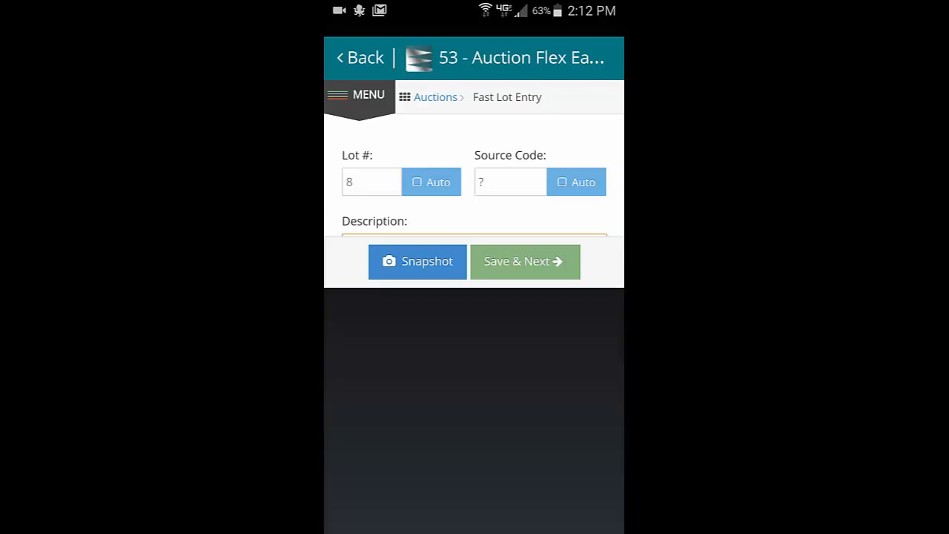
{"action": "left_click", "coordinate": [417, 261]}
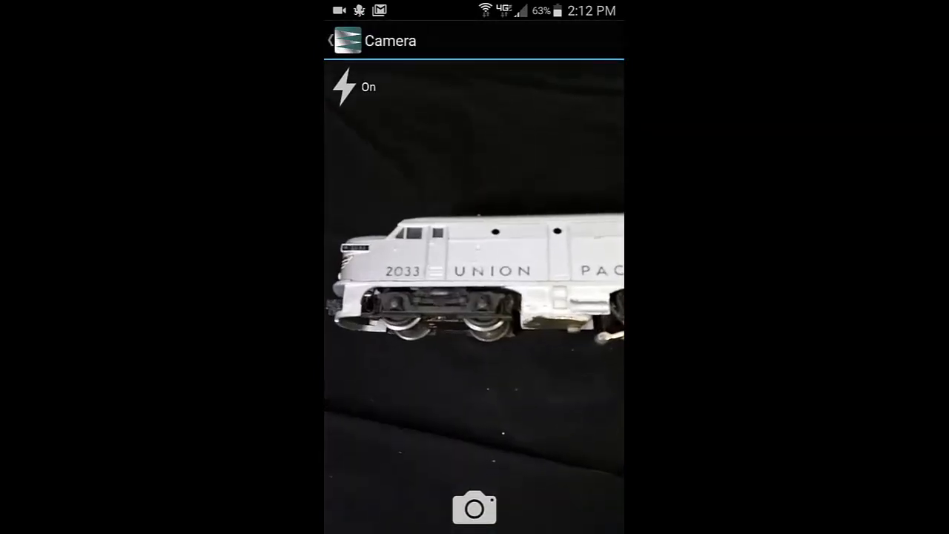
{"action": "left_click", "coordinate": [474, 508]}
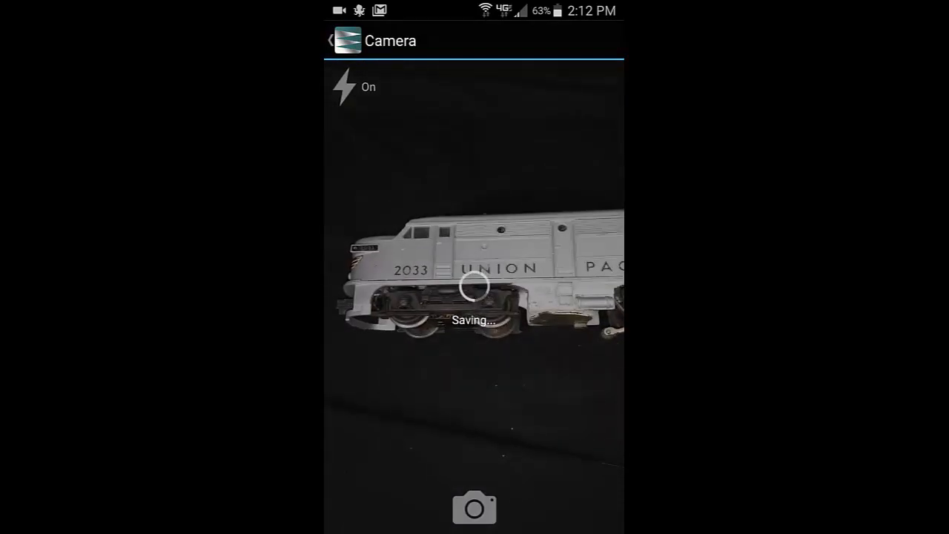
{"action": "left_click", "coordinate": [474, 507]}
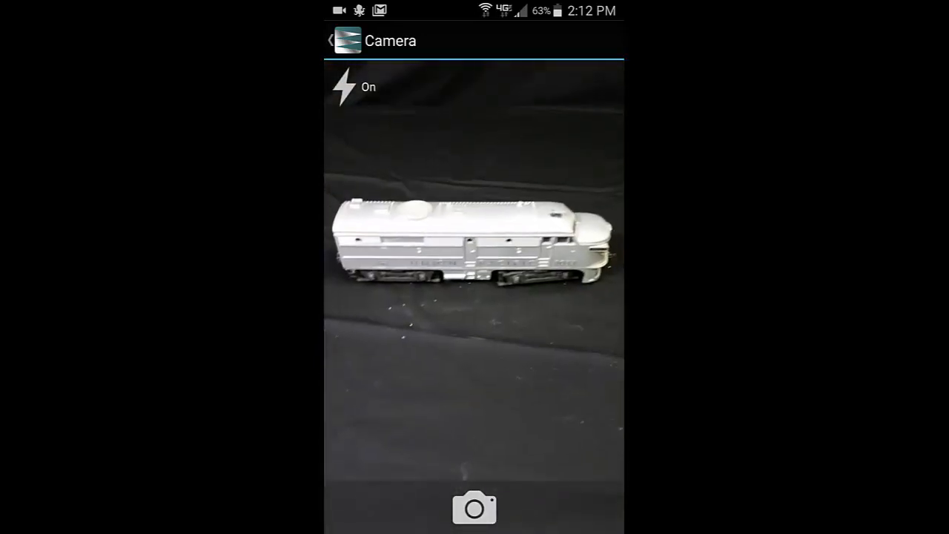
{"action": "left_click", "coordinate": [474, 508]}
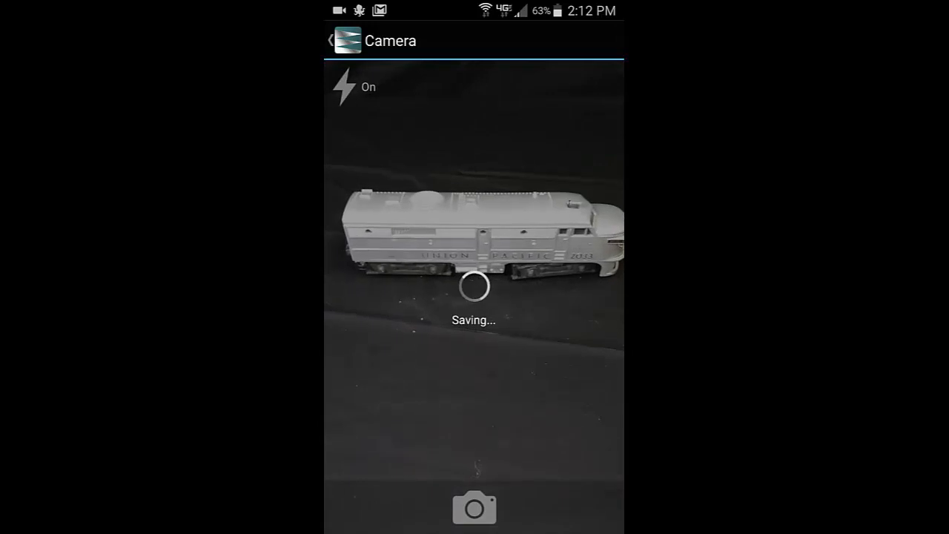
{"action": "left_click", "coordinate": [474, 507]}
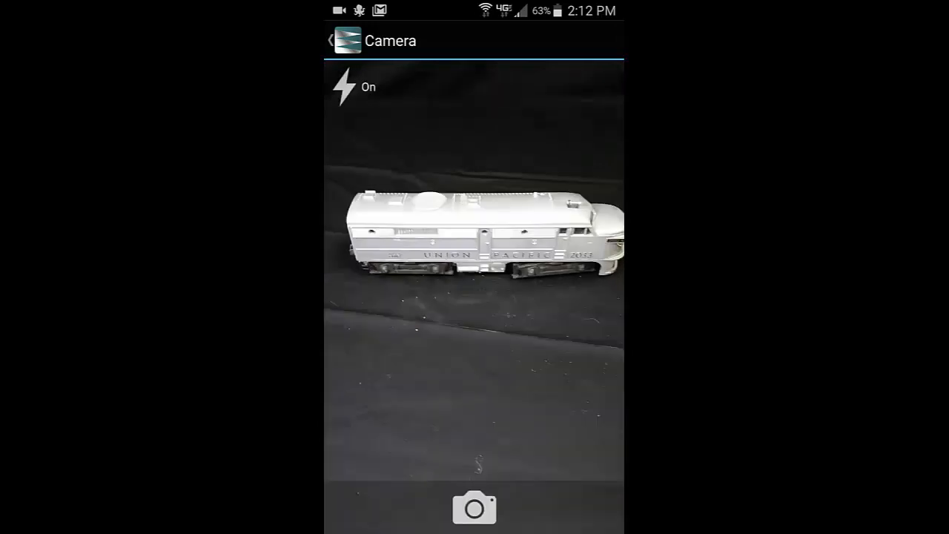
{"action": "left_click", "coordinate": [474, 508]}
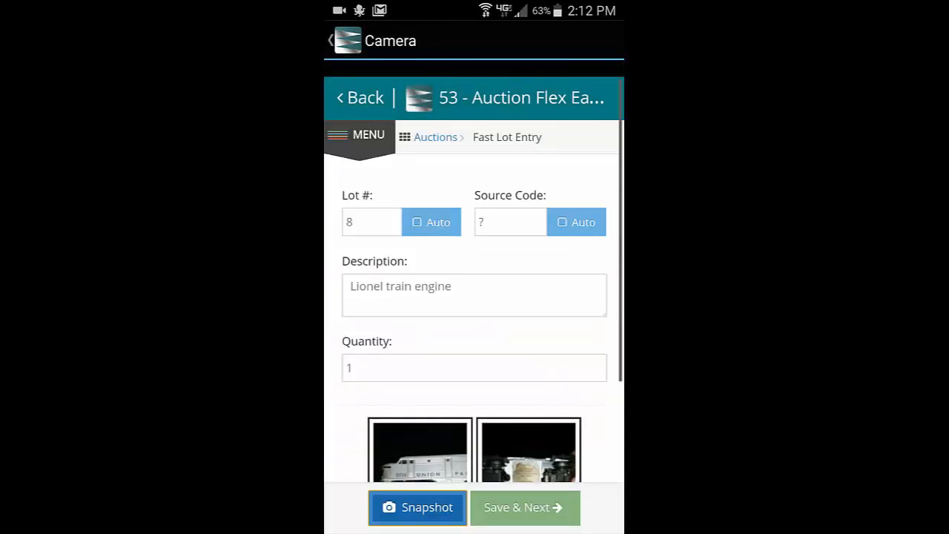